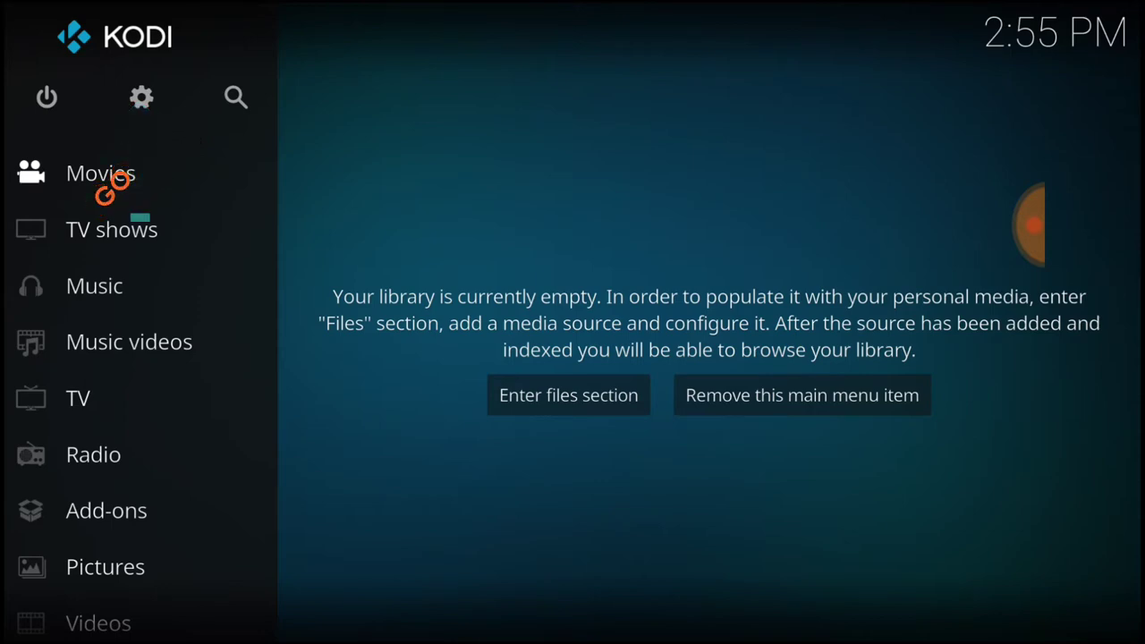
# Open System settings and show the Add-ons category
pyautogui.click(140, 98)
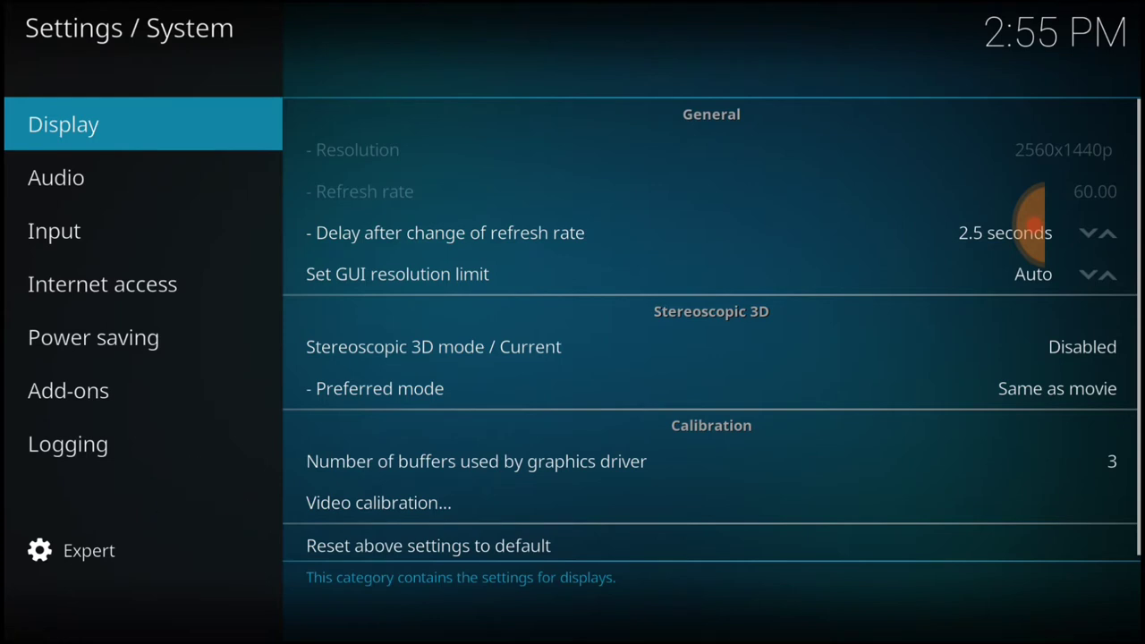
pyautogui.click(68, 390)
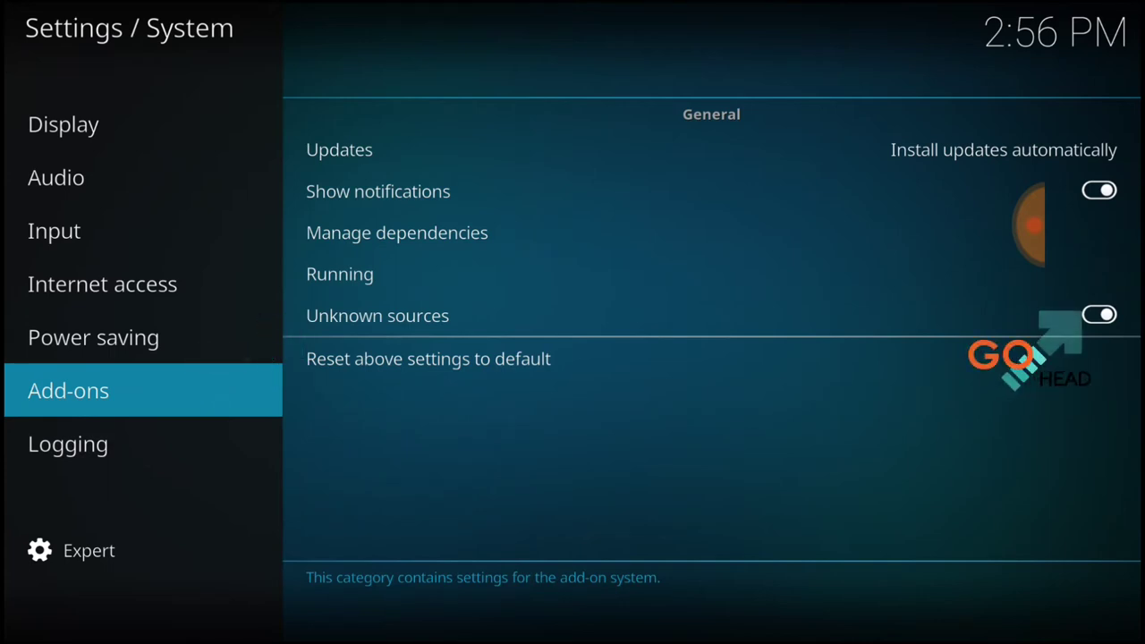
# Turn on Unknown sources and accept the data-access warning
pyautogui.click(377, 315)
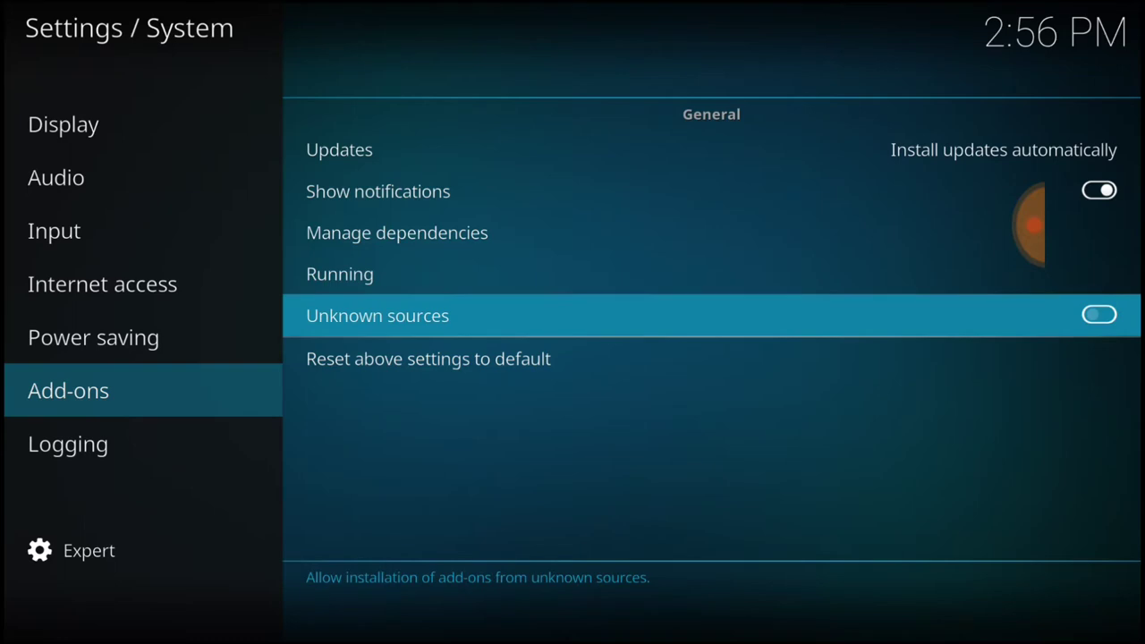
pyautogui.click(1098, 314)
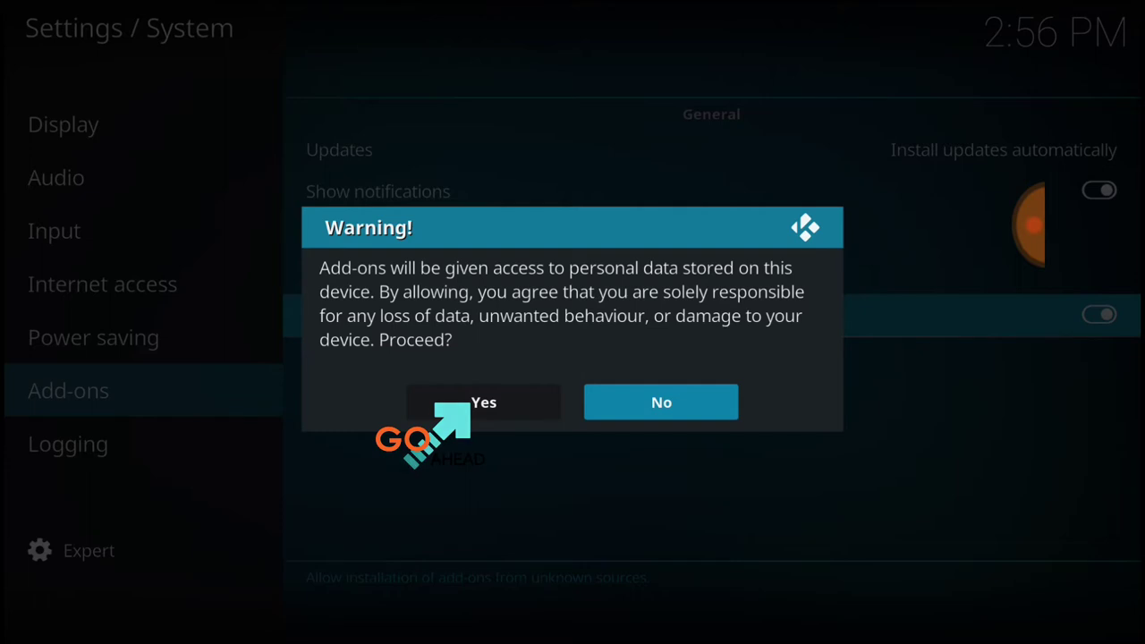
pyautogui.click(482, 402)
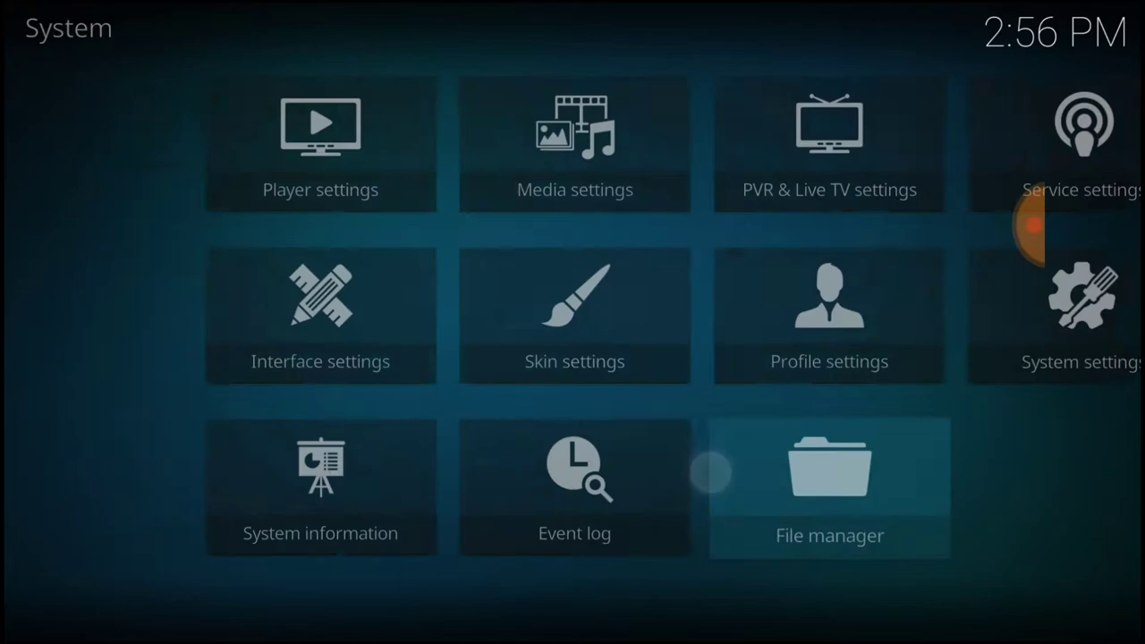
pyautogui.click(828, 487)
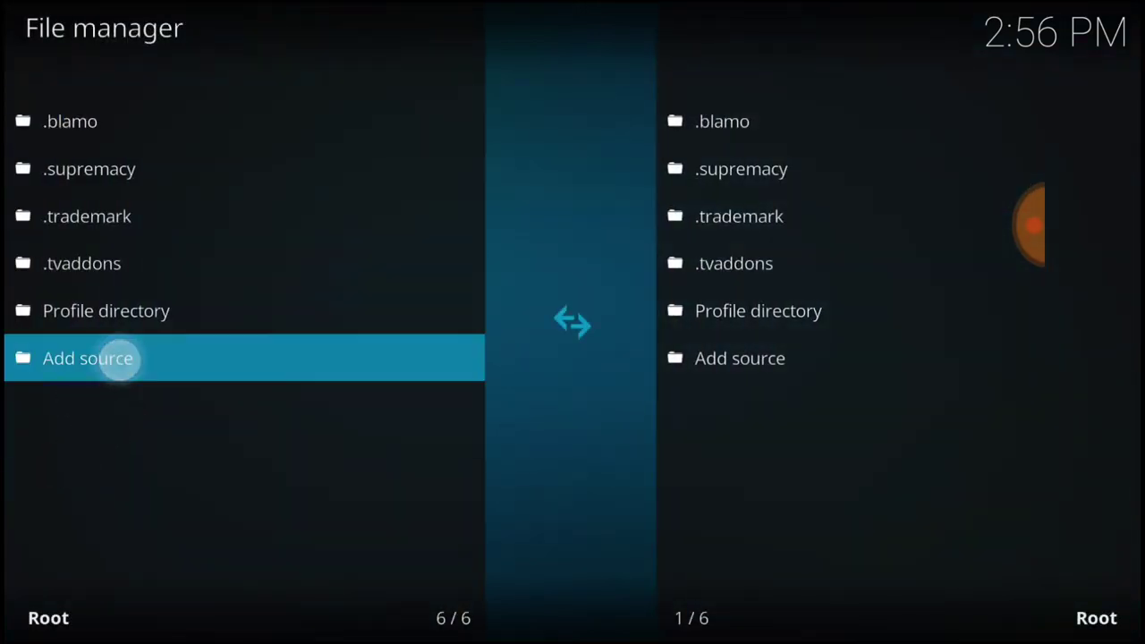
pyautogui.click(87, 358)
pyautogui.write('http://mavericktv.net/mavrepo')
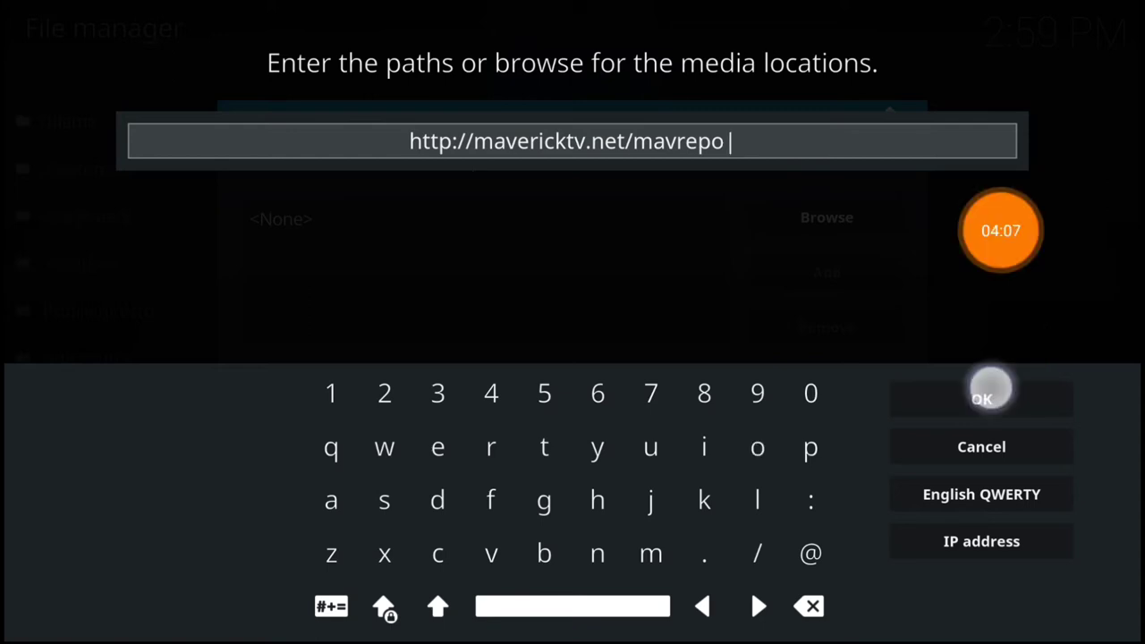
pyautogui.click(981, 398)
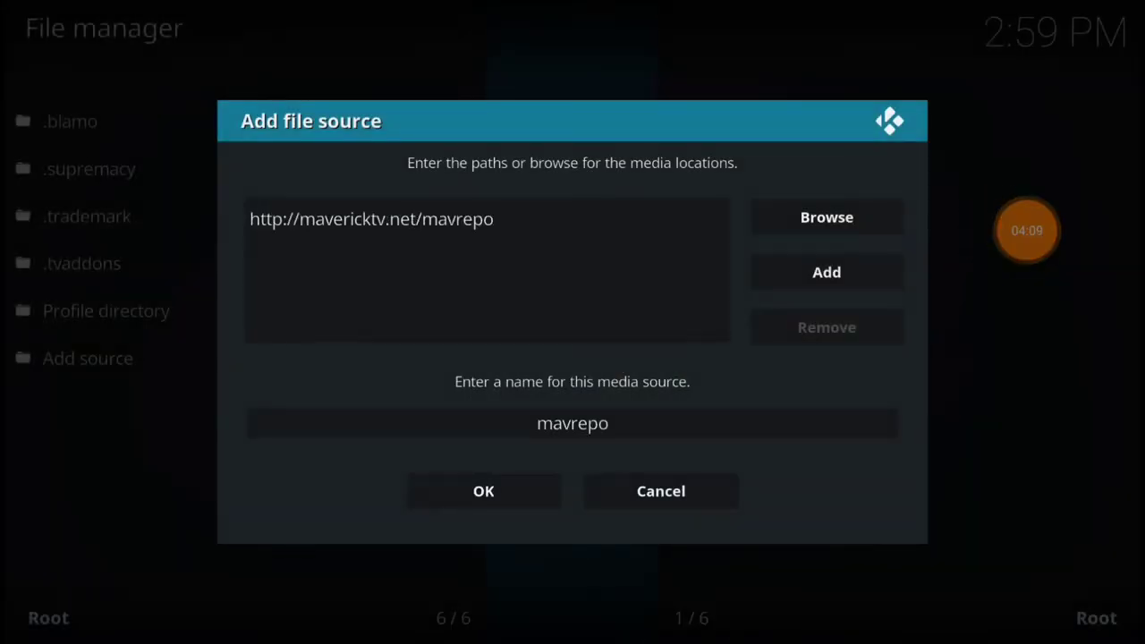
# Rename the source to '.mavrepo', save it, and return Home
pyautogui.click(571, 423)
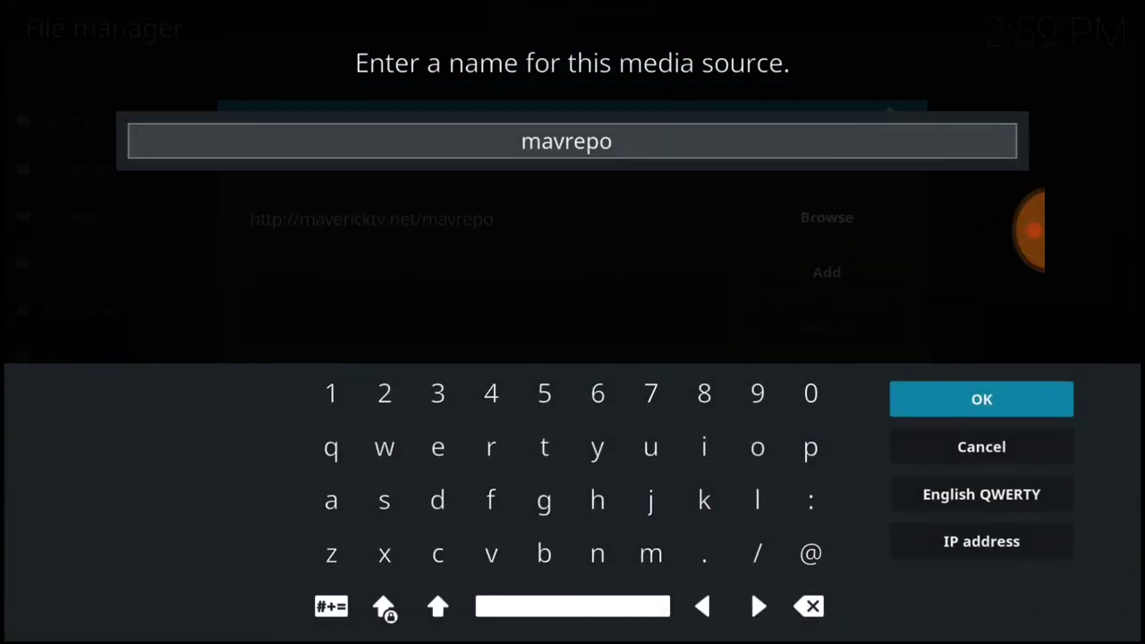
pyautogui.click(703, 606)
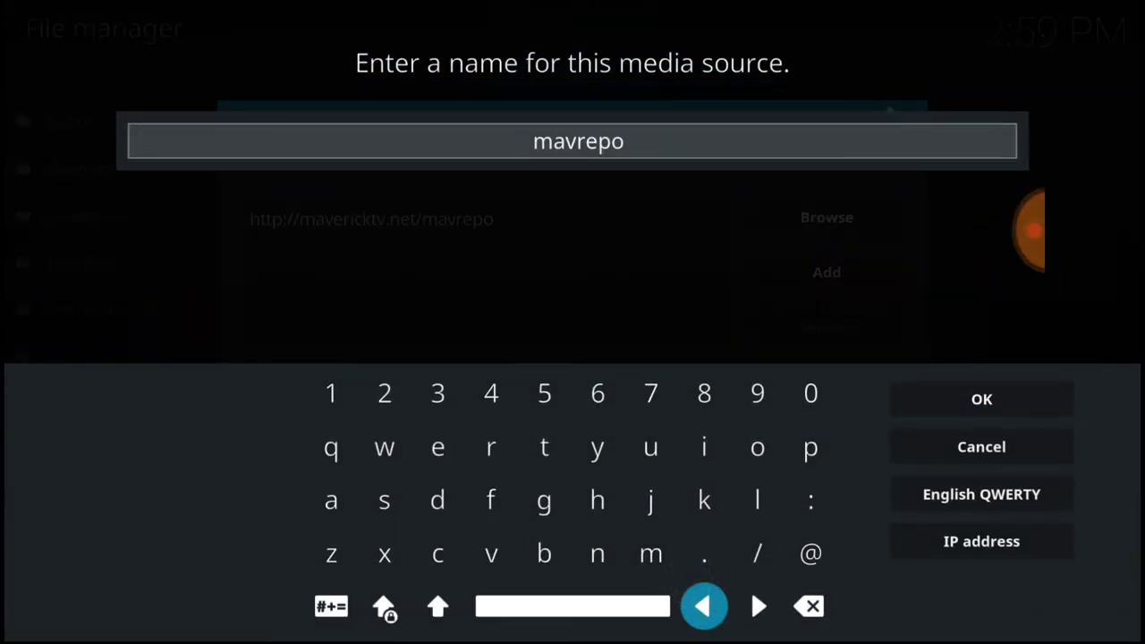
pyautogui.click(704, 553)
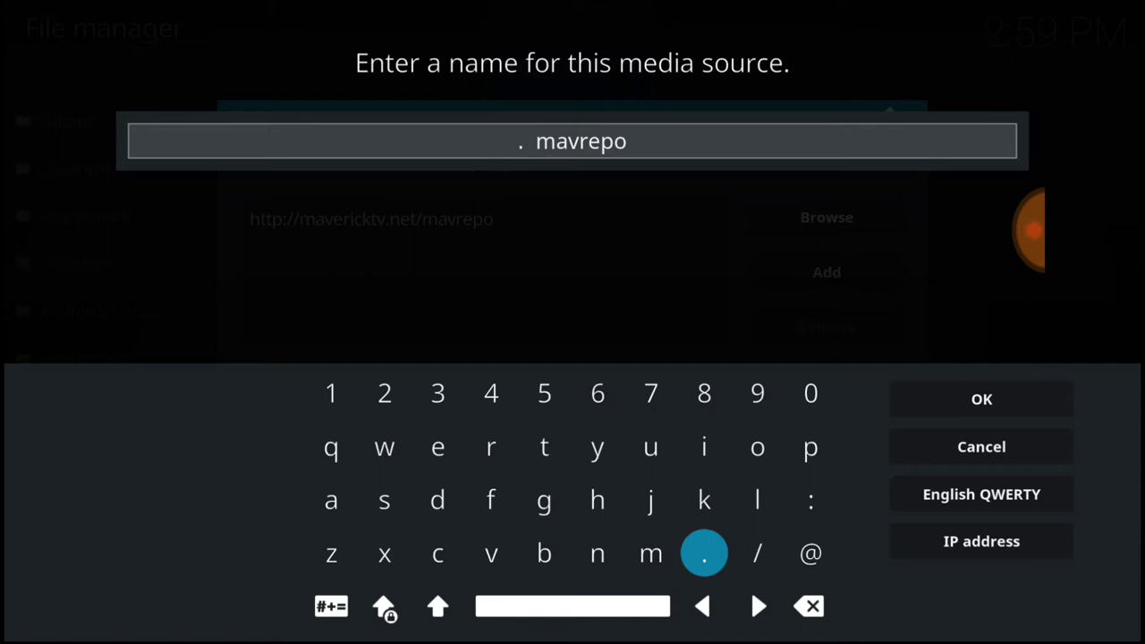
pyautogui.click(981, 398)
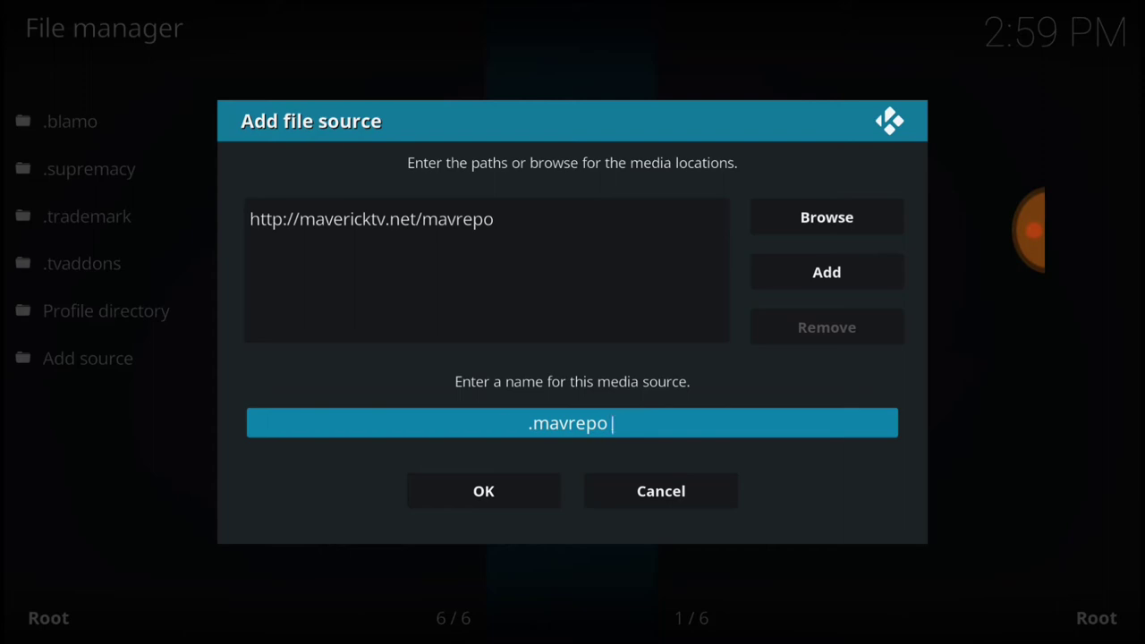
pyautogui.click(483, 490)
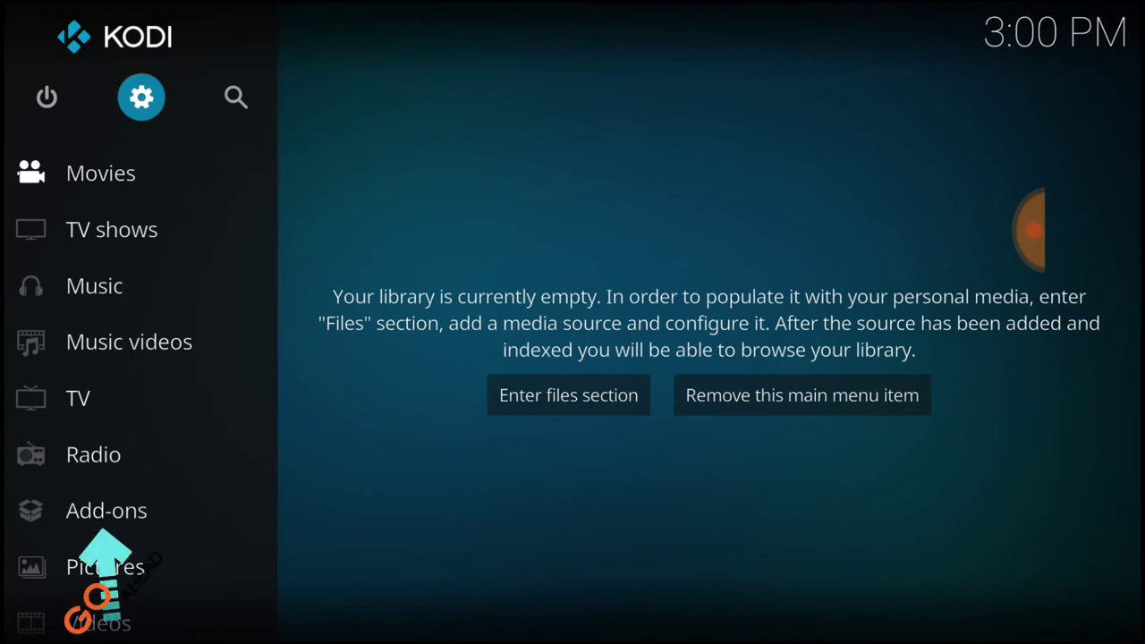
# Install the repository zip from the .mavrepo source via Install from zip file
pyautogui.click(106, 510)
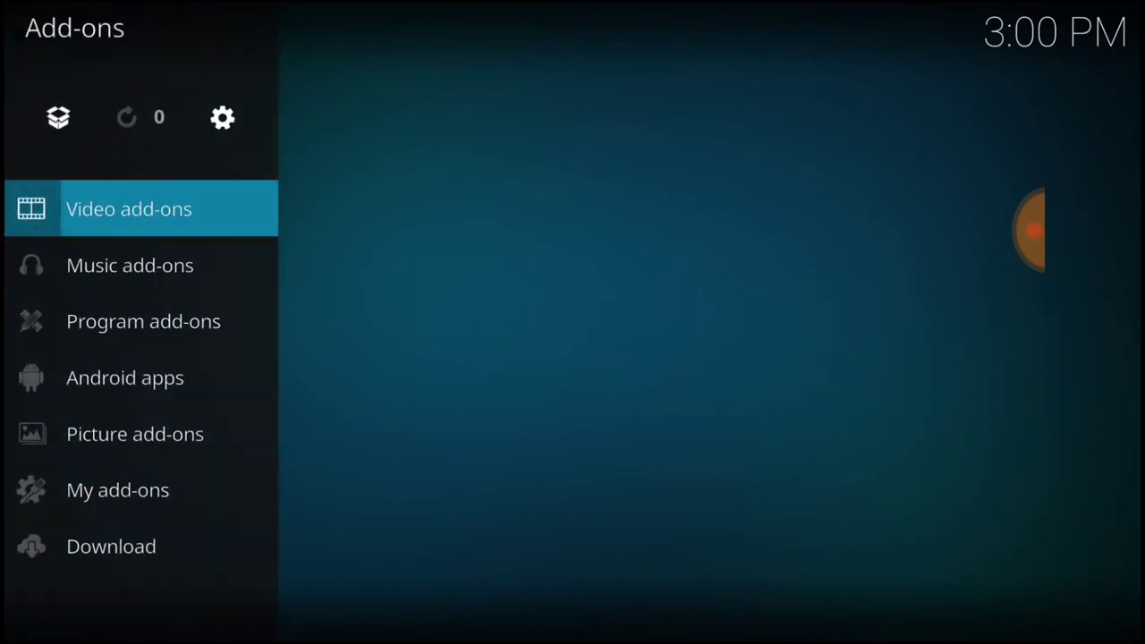
pyautogui.click(128, 208)
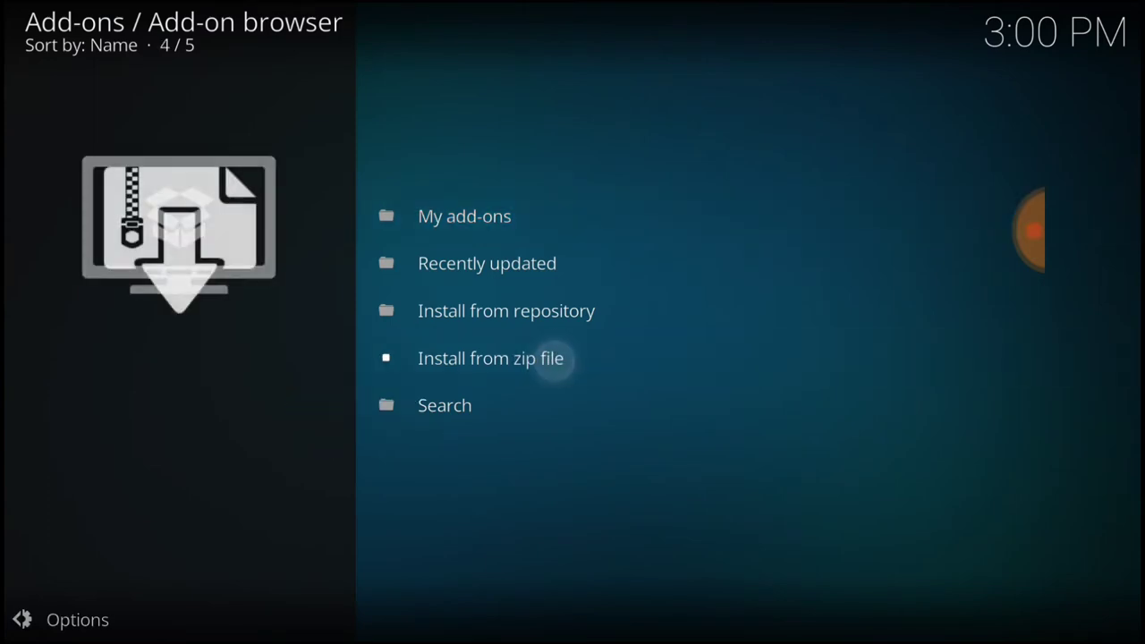
pyautogui.click(491, 357)
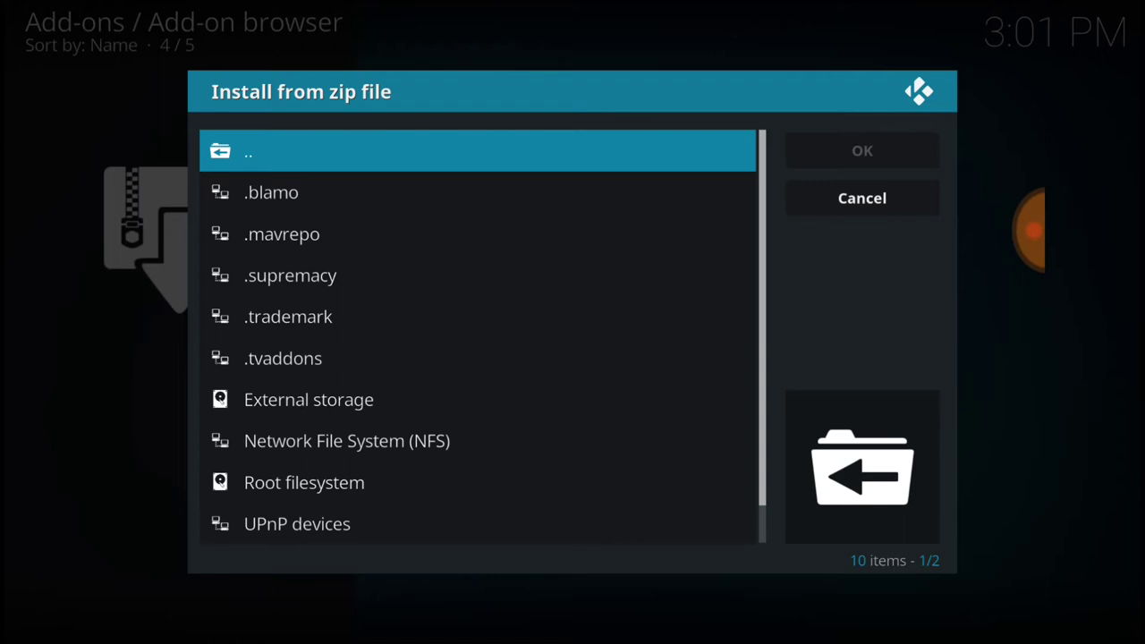
pyautogui.click(281, 233)
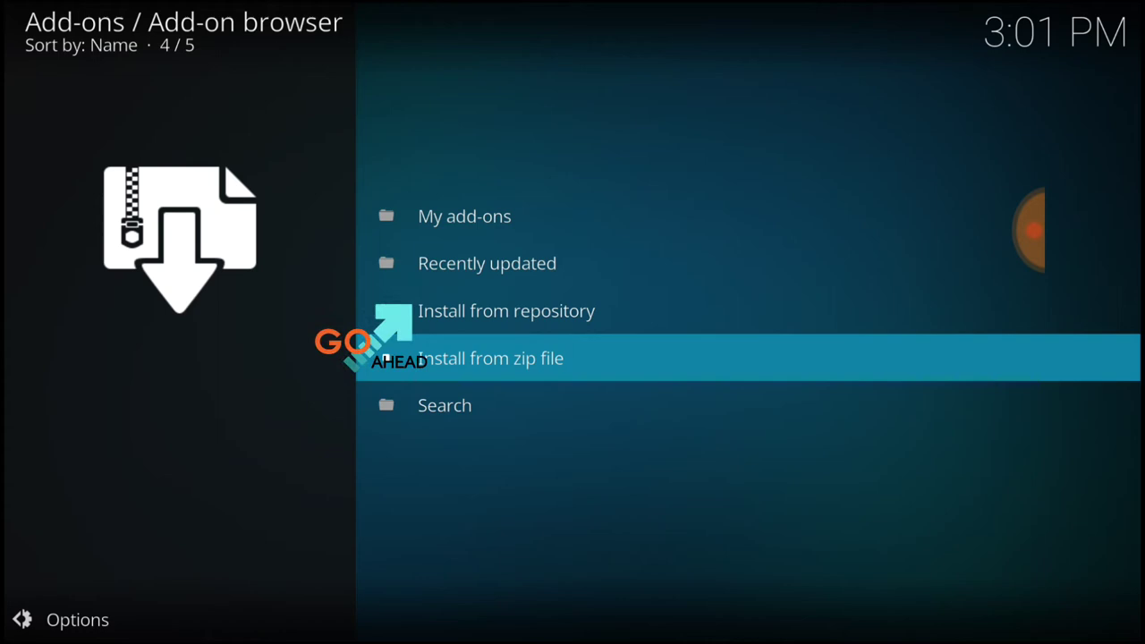
pyautogui.click(505, 311)
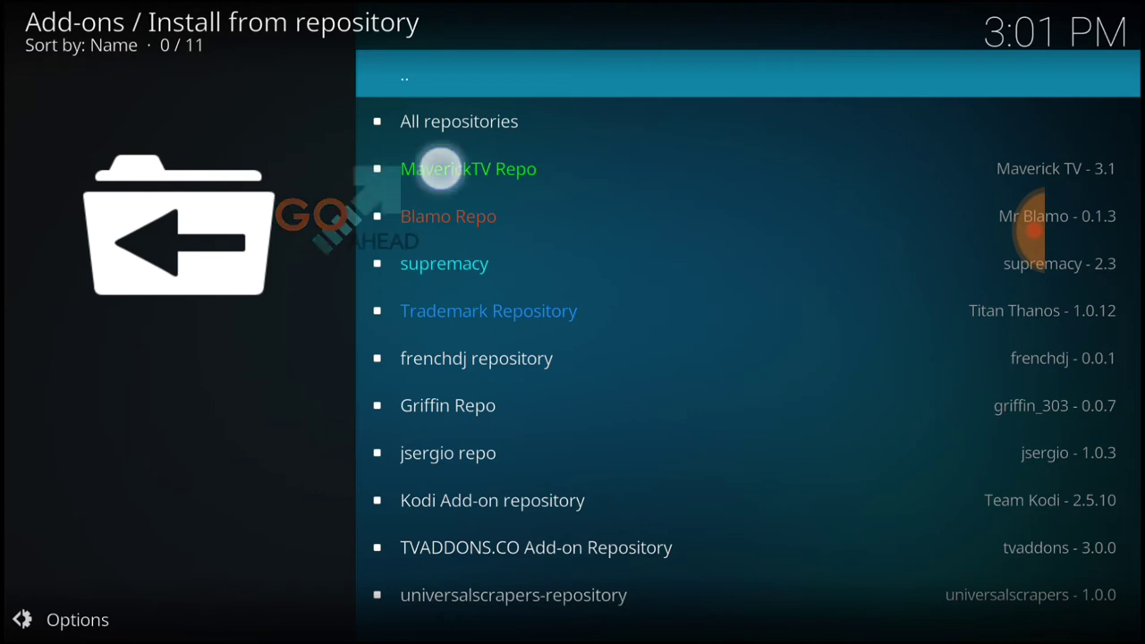
# Open MaverickTV Repo and list its Video add-ons
pyautogui.click(468, 168)
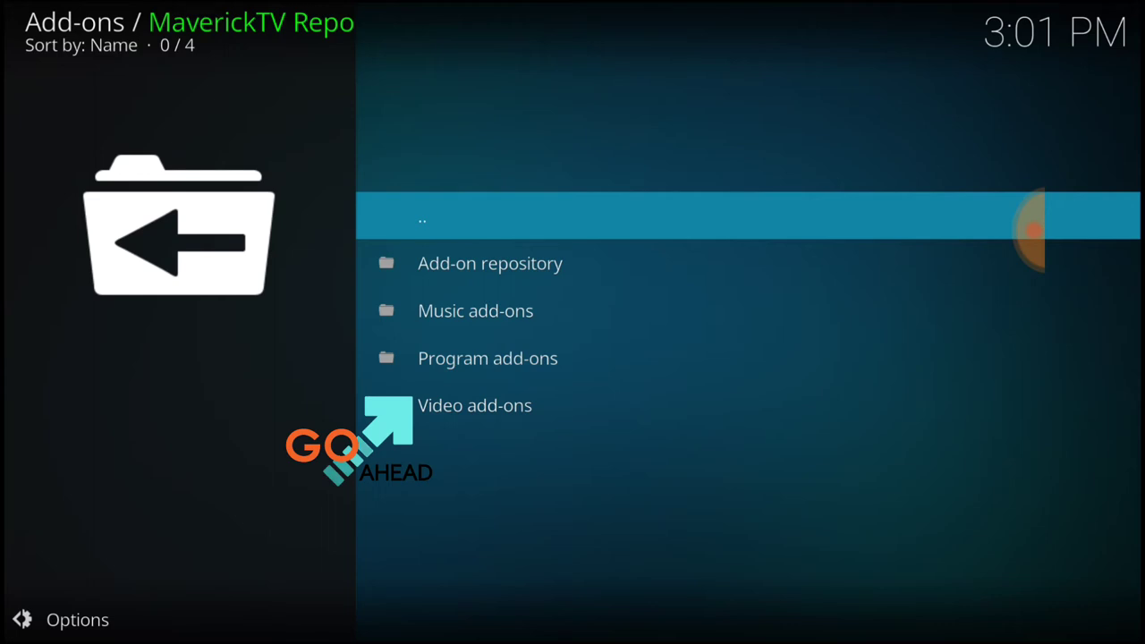
pyautogui.click(474, 404)
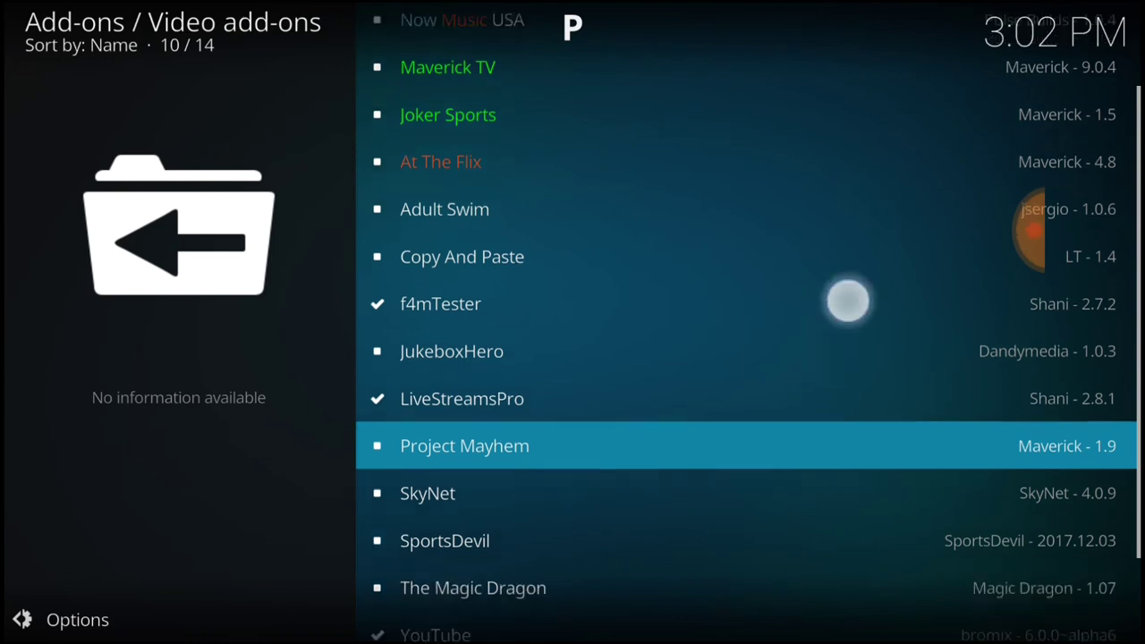
# Find The Magic Dragon in the video add-ons list and install it
pyautogui.scroll(-3)
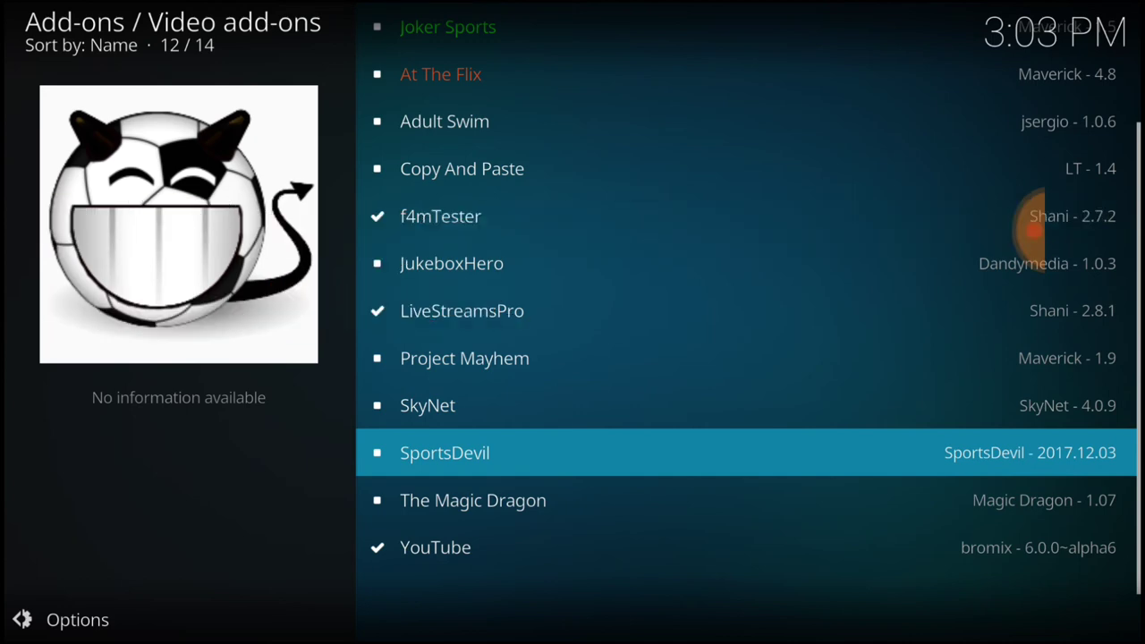
pyautogui.click(473, 499)
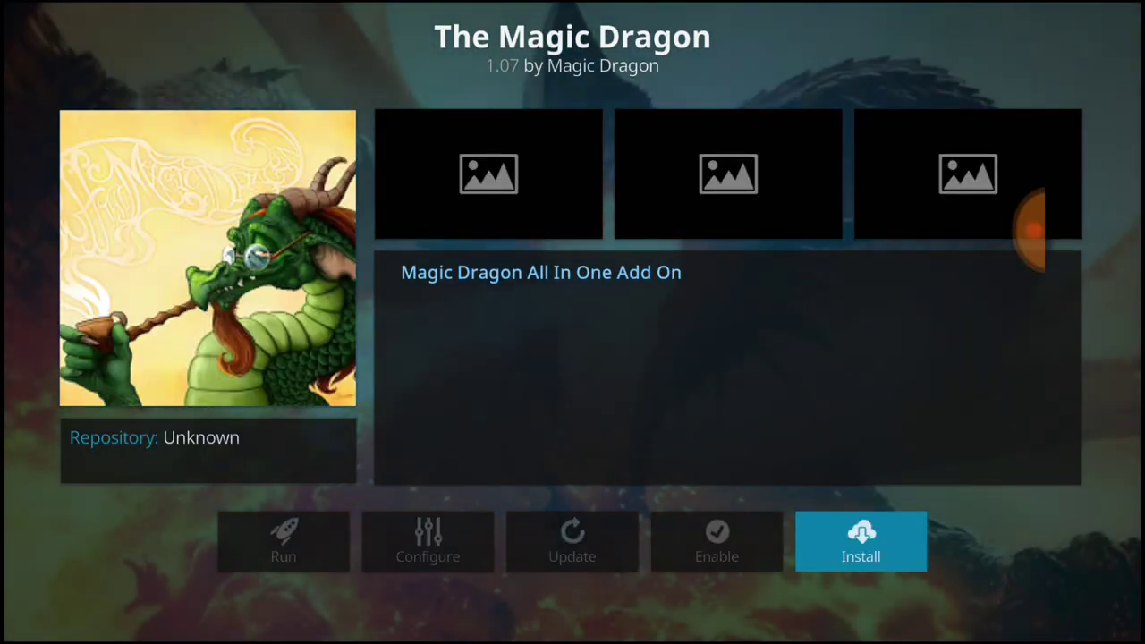
pyautogui.click(859, 541)
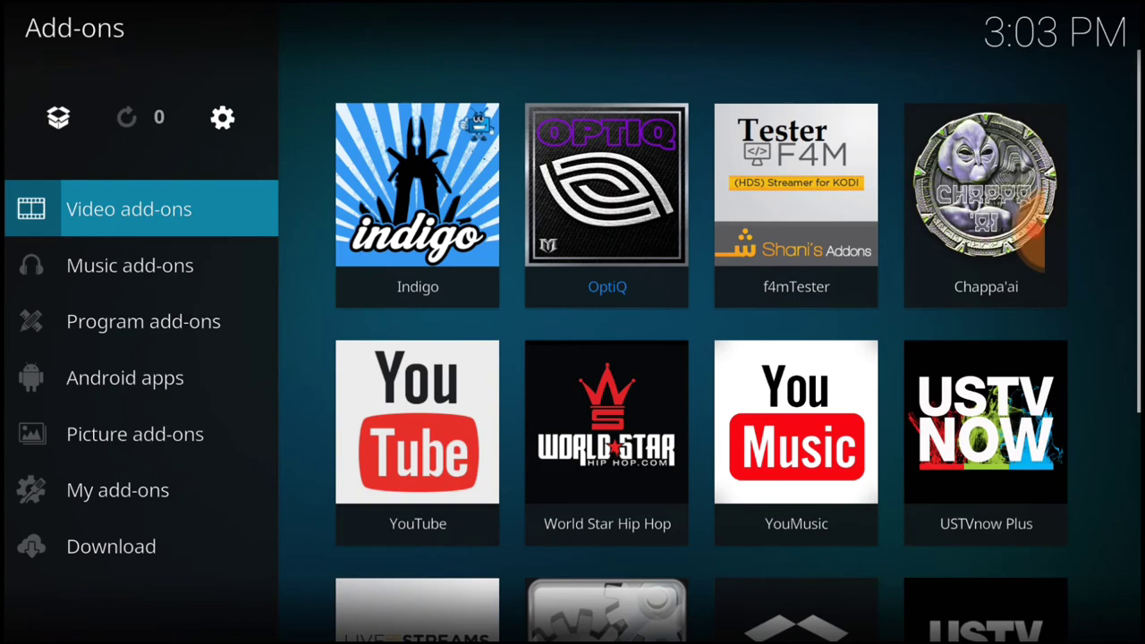
# Launch The Magic Dragon and scroll through its categories like Kids and Sport
pyautogui.click(128, 208)
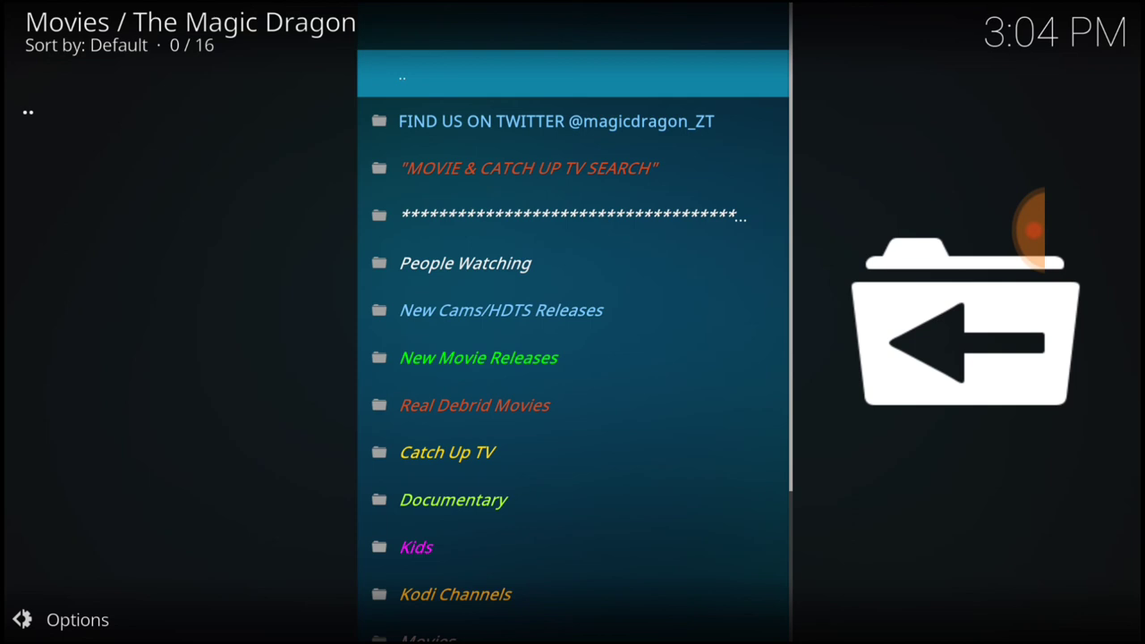
pyautogui.scroll(-3)
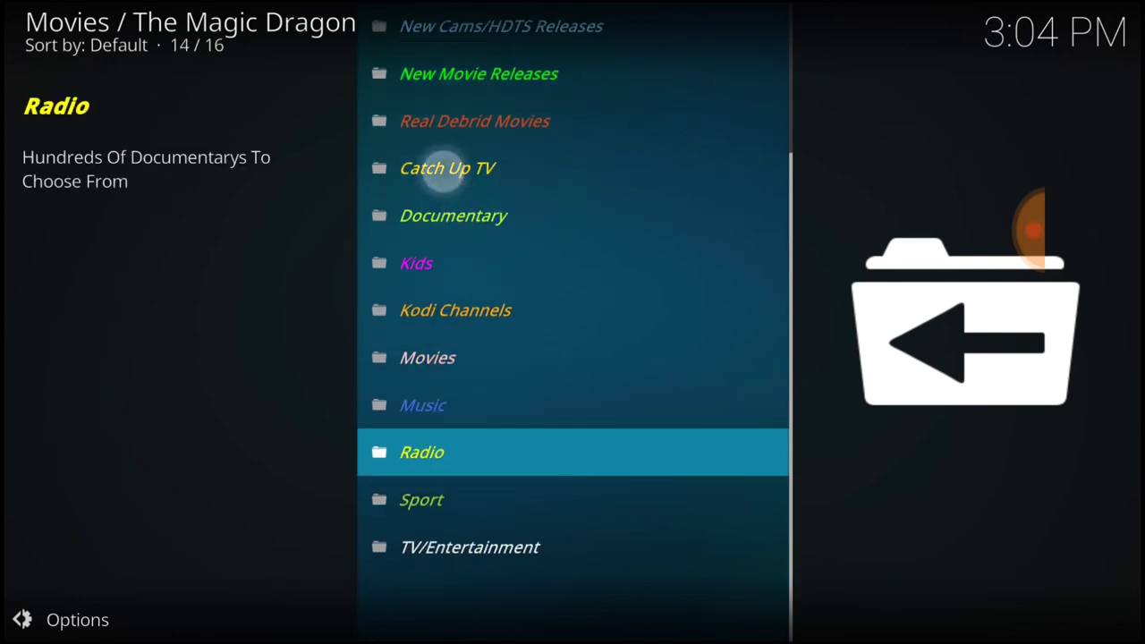